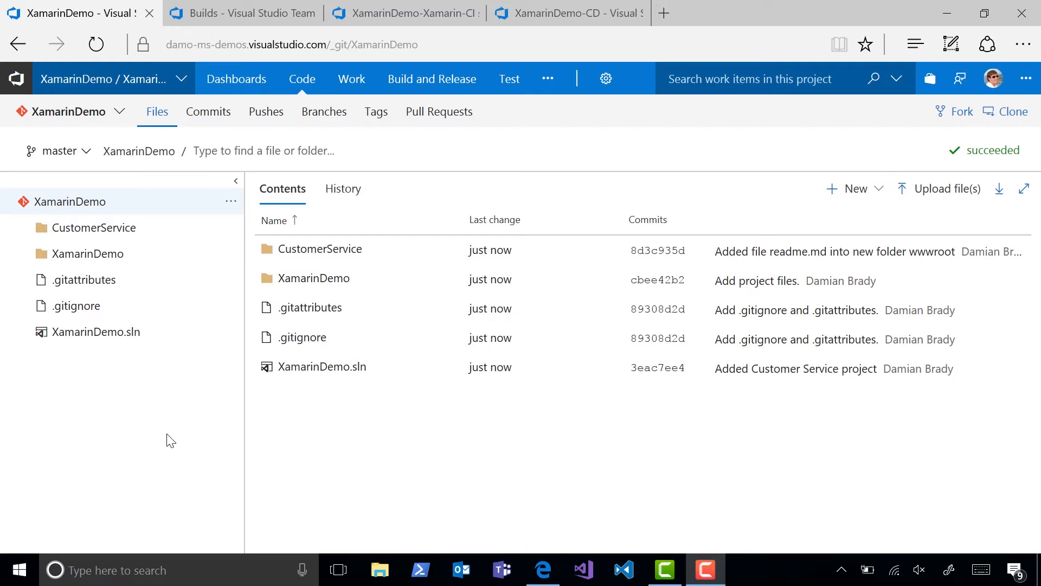
Step: Expand the XamarinDemo and CustomerService source folders, then go to the Builds list
click(87, 253)
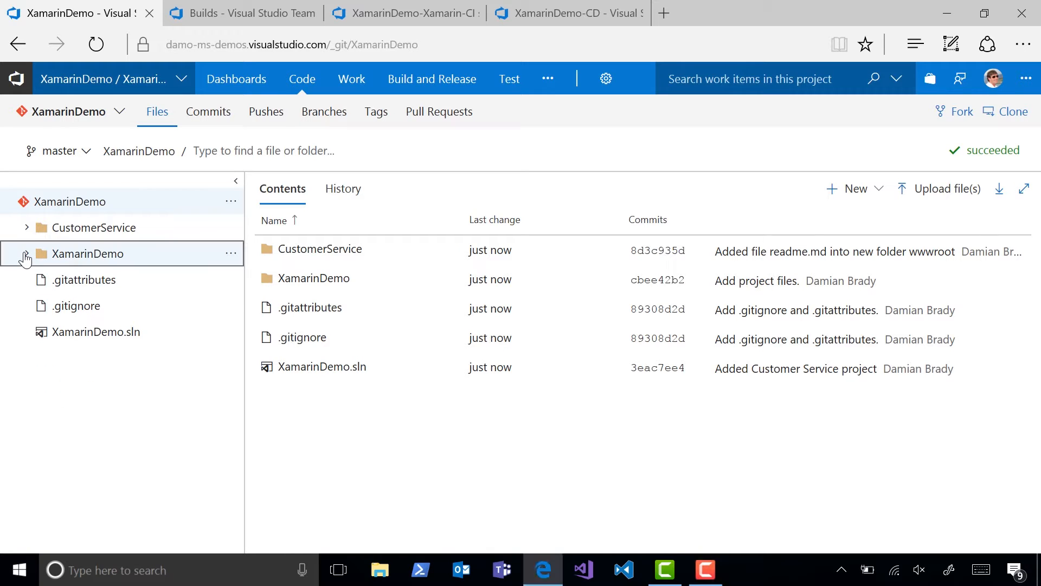
click(26, 253)
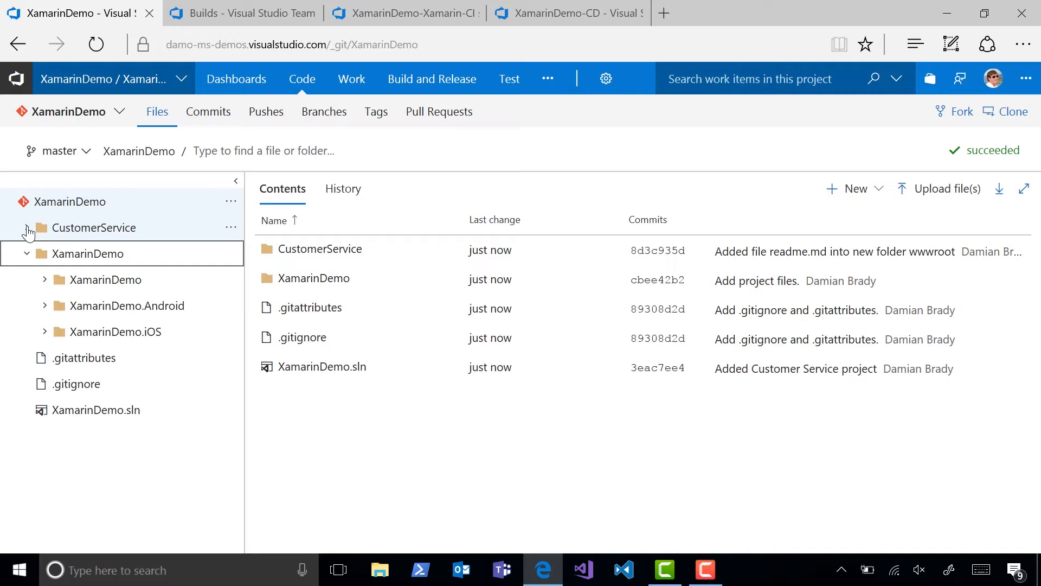
click(29, 227)
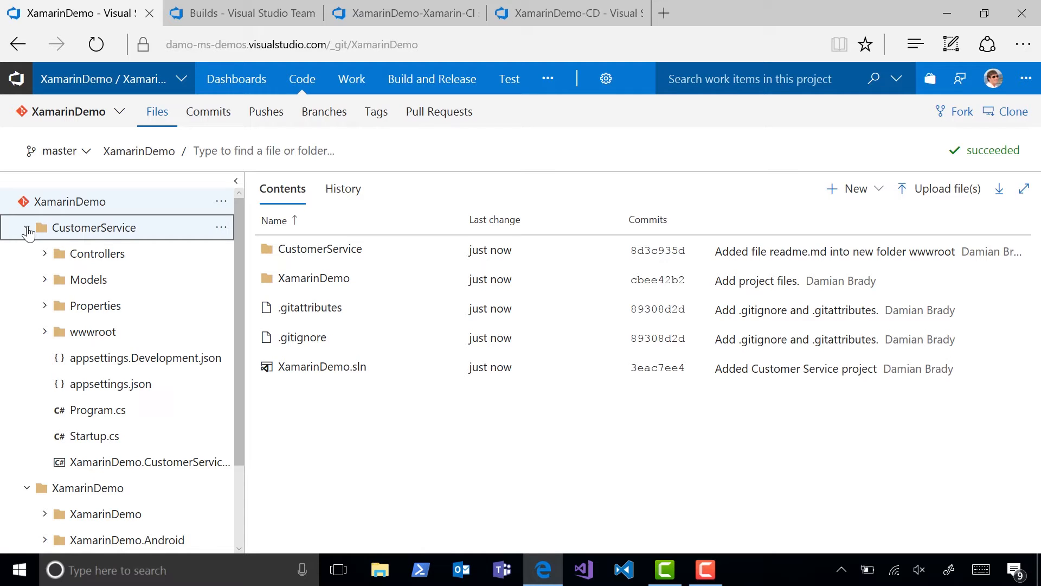
click(239, 13)
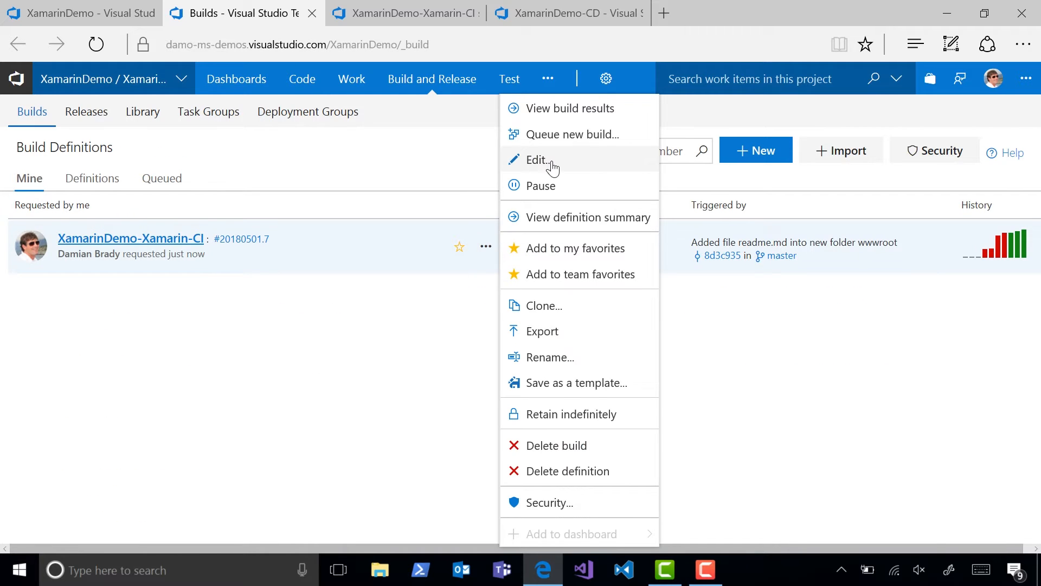
Step: Edit the XamarinDemo-Xamarin-CI definition and show the Build iOS phase's agent settings
click(537, 160)
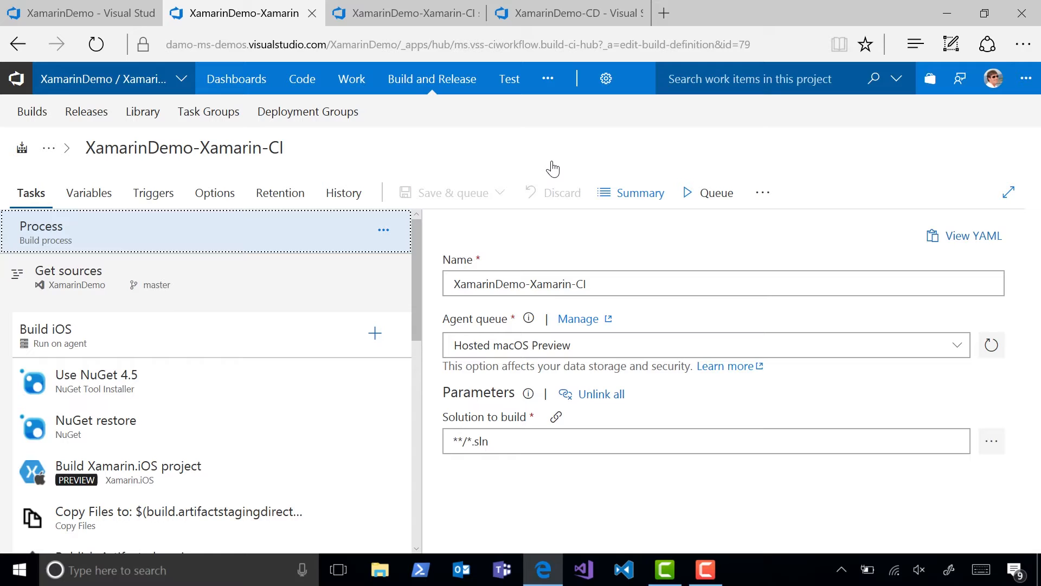
click(383, 230)
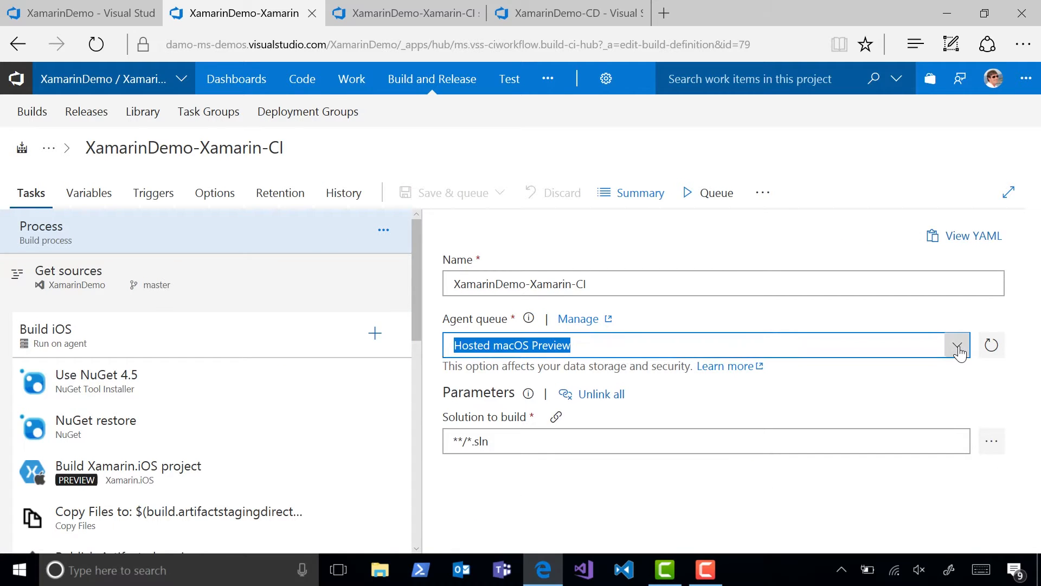
click(957, 345)
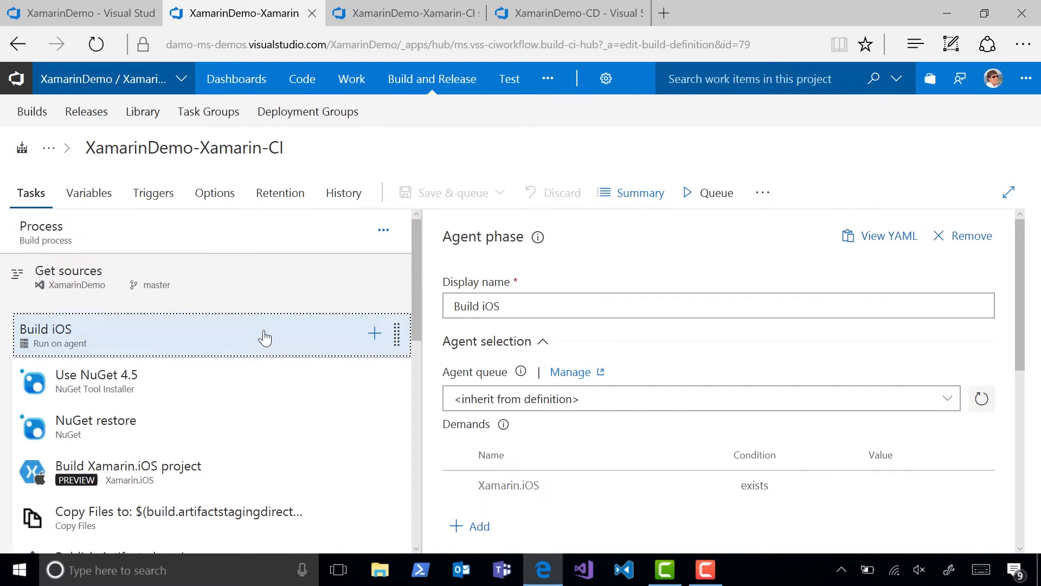
Step: Review the Build Android phase on Hosted VS2017 and the Build .NET Core phase on Hosted Linux Preview
scroll(down, 3)
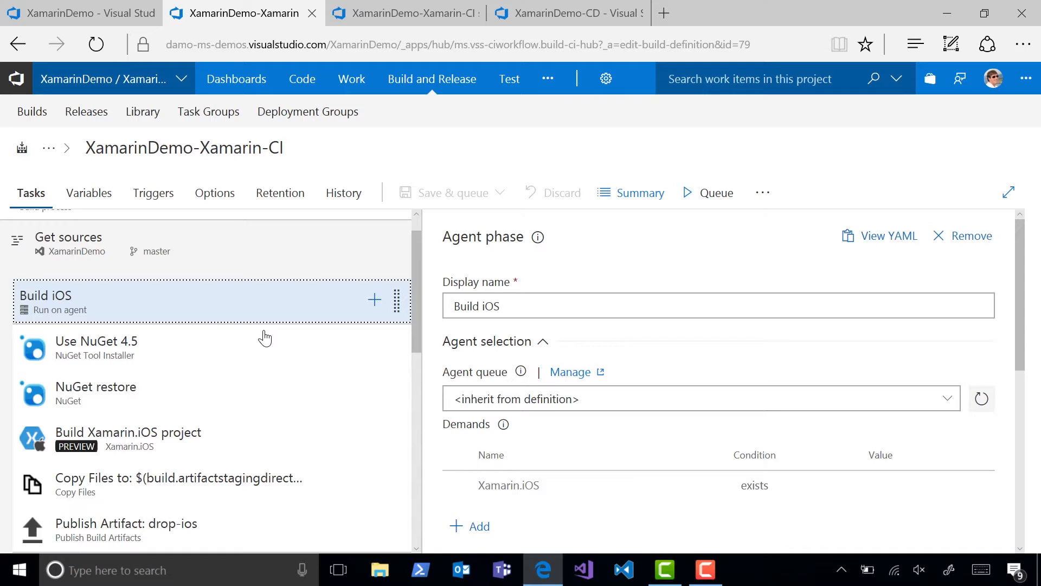
scroll(down, 3)
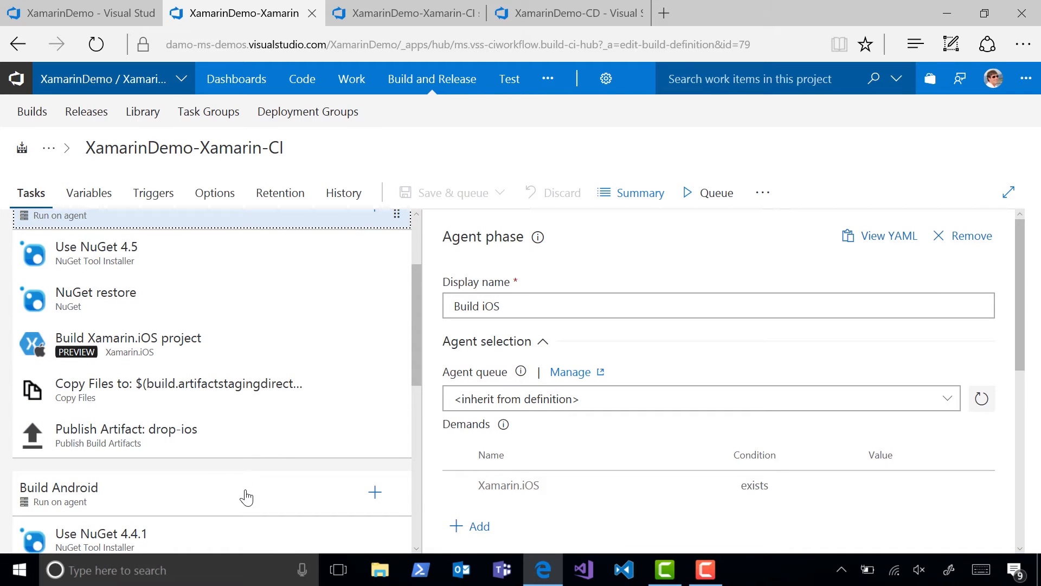
click(59, 486)
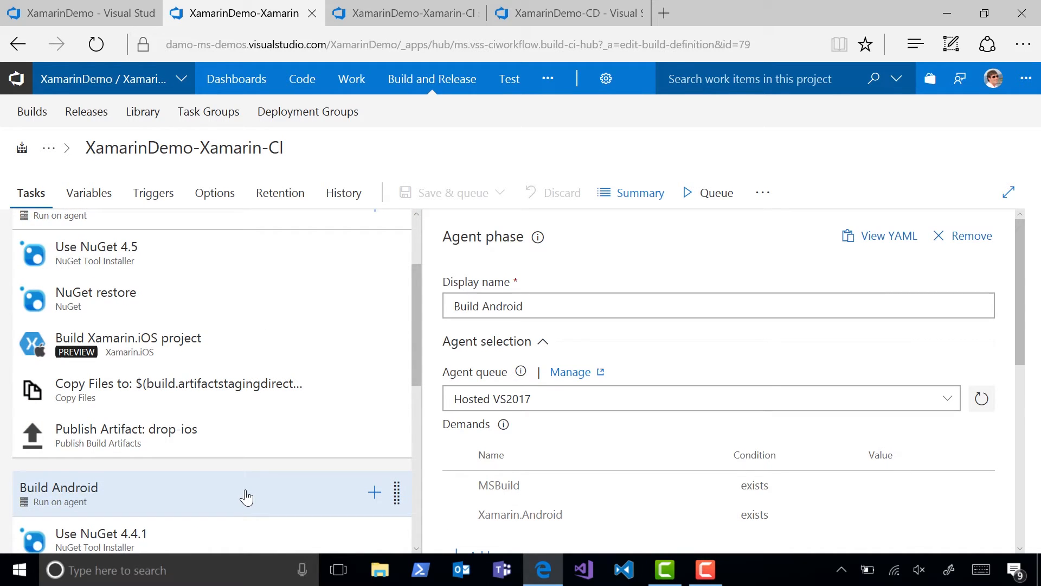
scroll(down, 3)
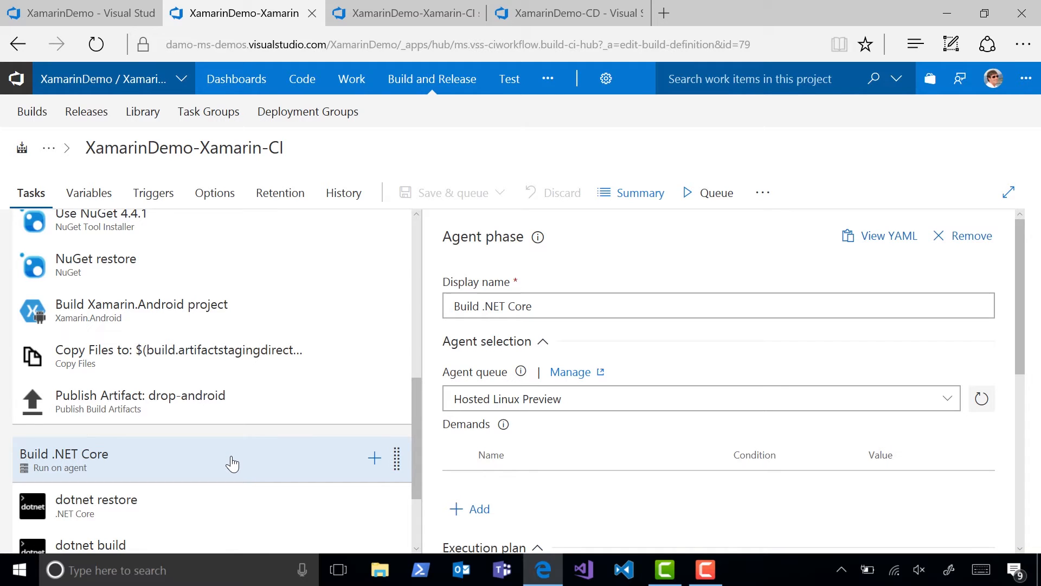
scroll(down, 3)
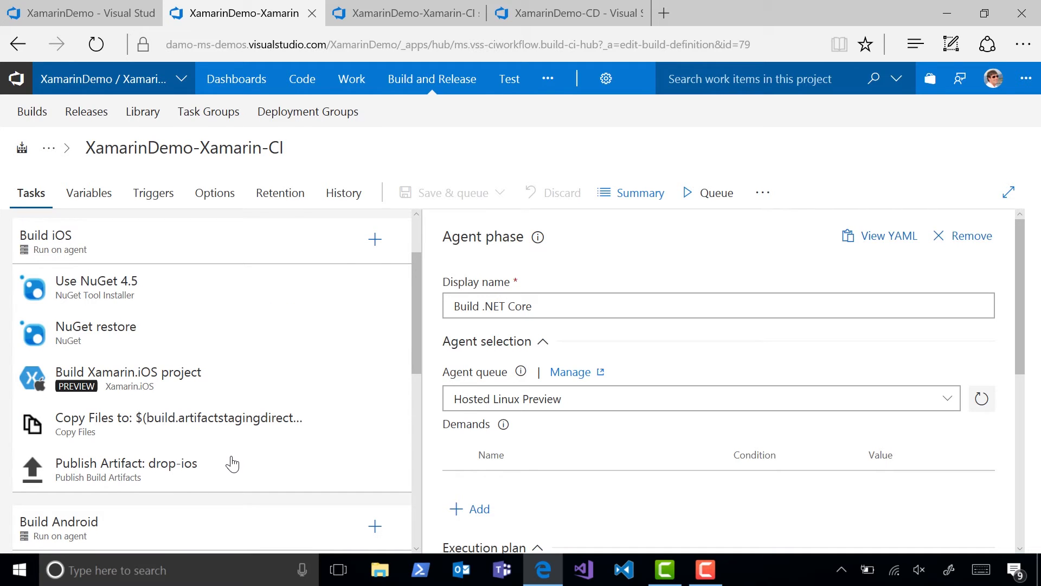
scroll(down, 3)
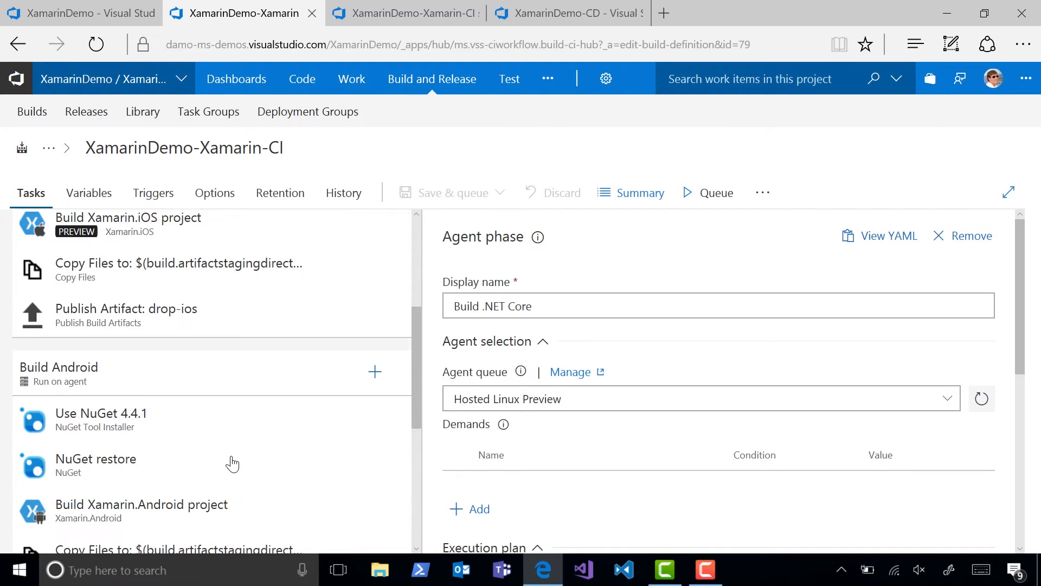
scroll(down, 3)
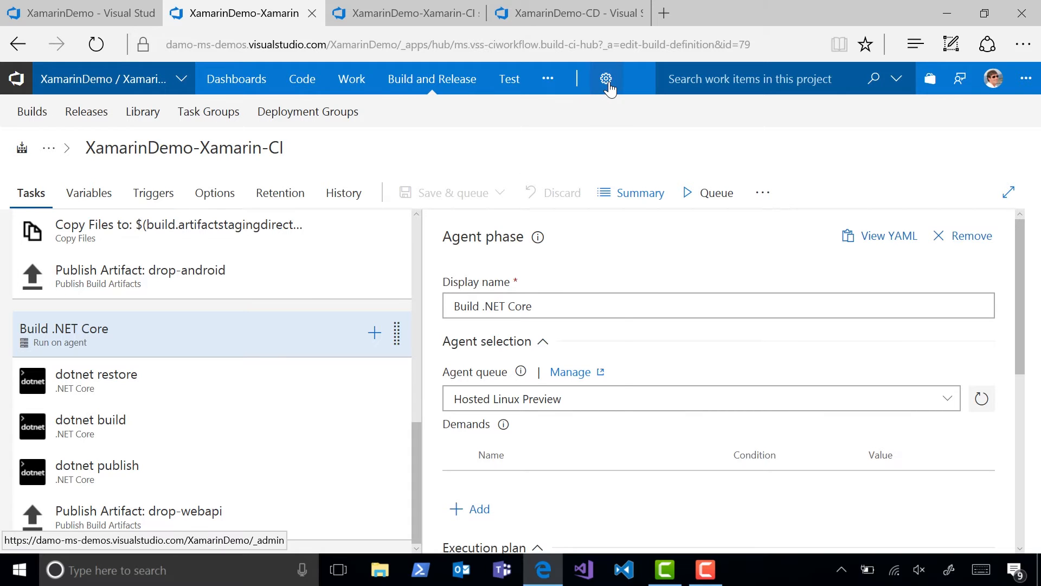
Step: In Agent Queues, view the Hosted Linux Preview agent's system capabilities
click(605, 78)
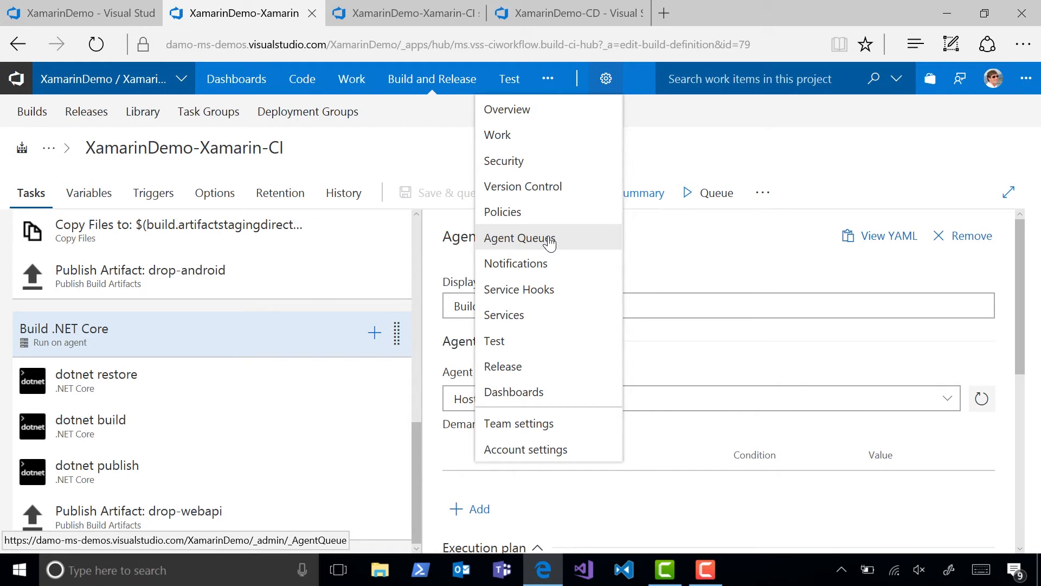
click(519, 238)
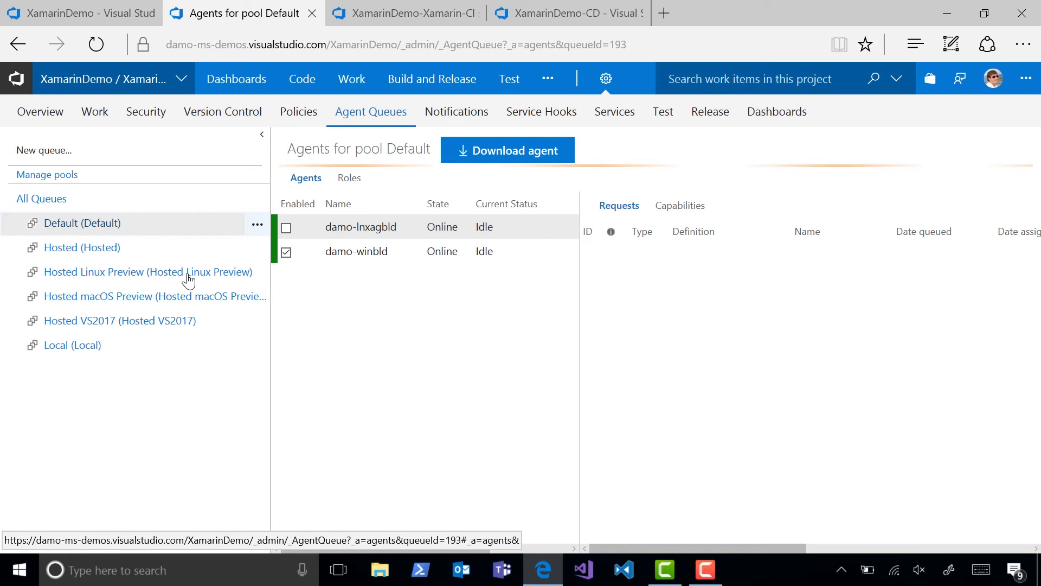
click(147, 272)
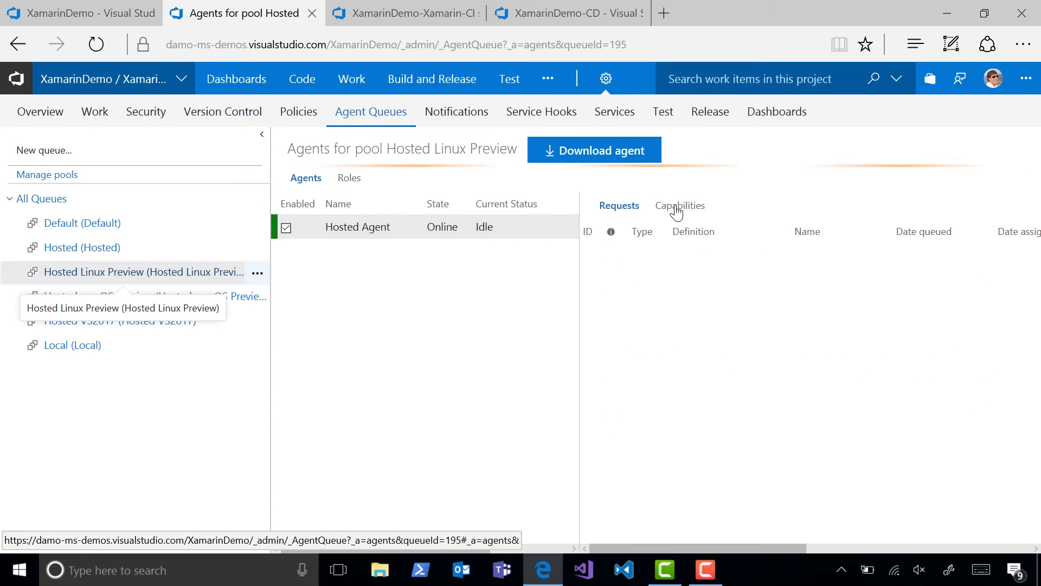
click(679, 205)
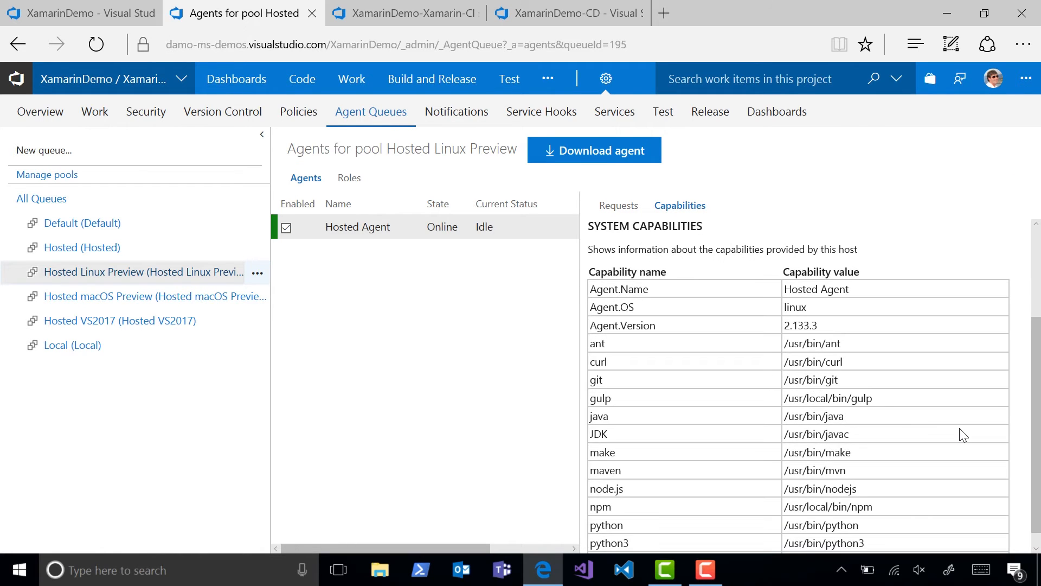
Step: Check the Hosted VS2017 pool, then return to the XamarinDemo-Xamarin-CI build summary
click(109, 320)
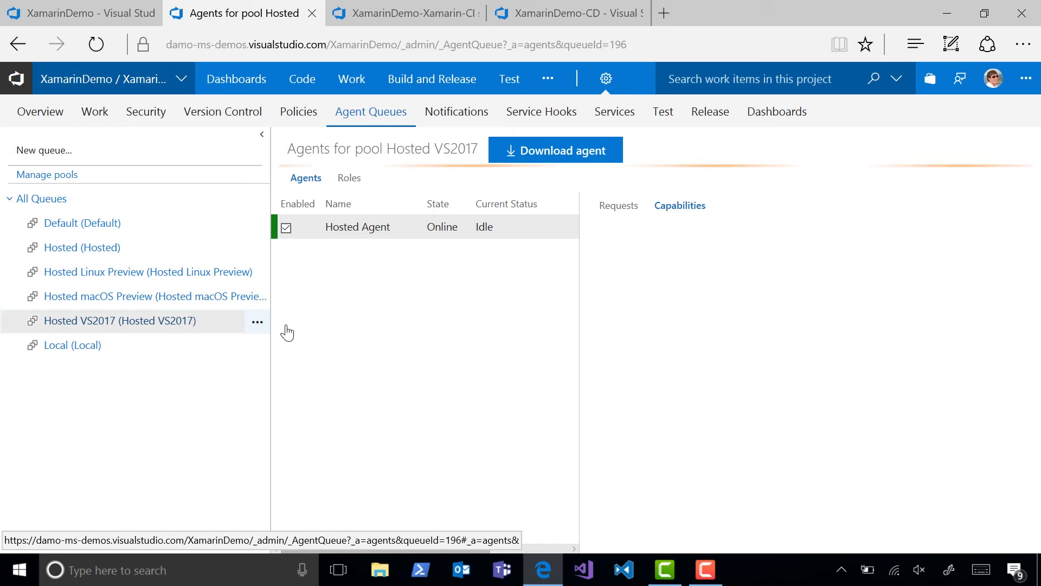
click(679, 205)
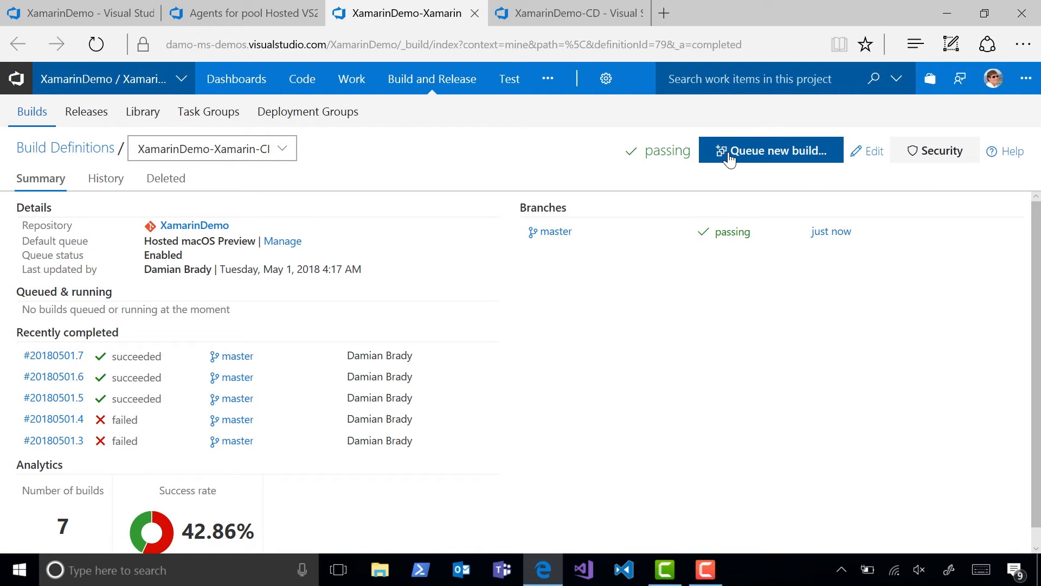
Step: Queue a new build on master and follow build 20180502.1's progress log
click(770, 150)
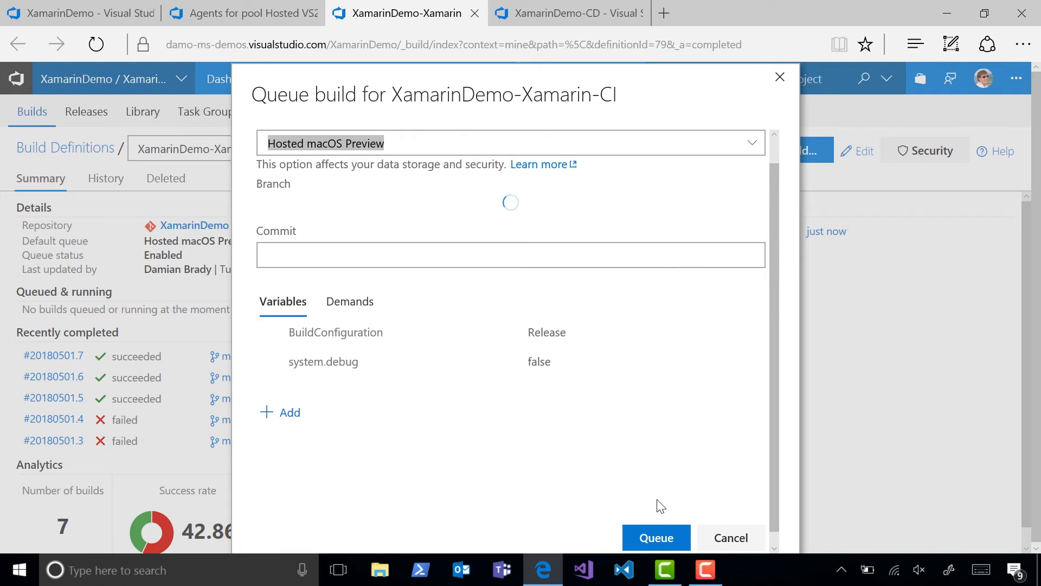
click(655, 536)
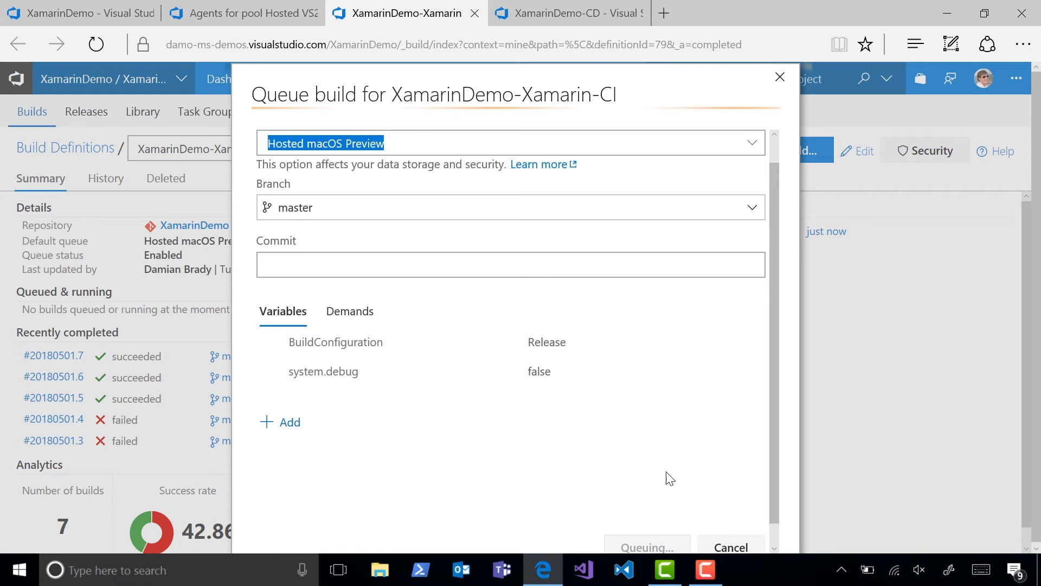
click(645, 546)
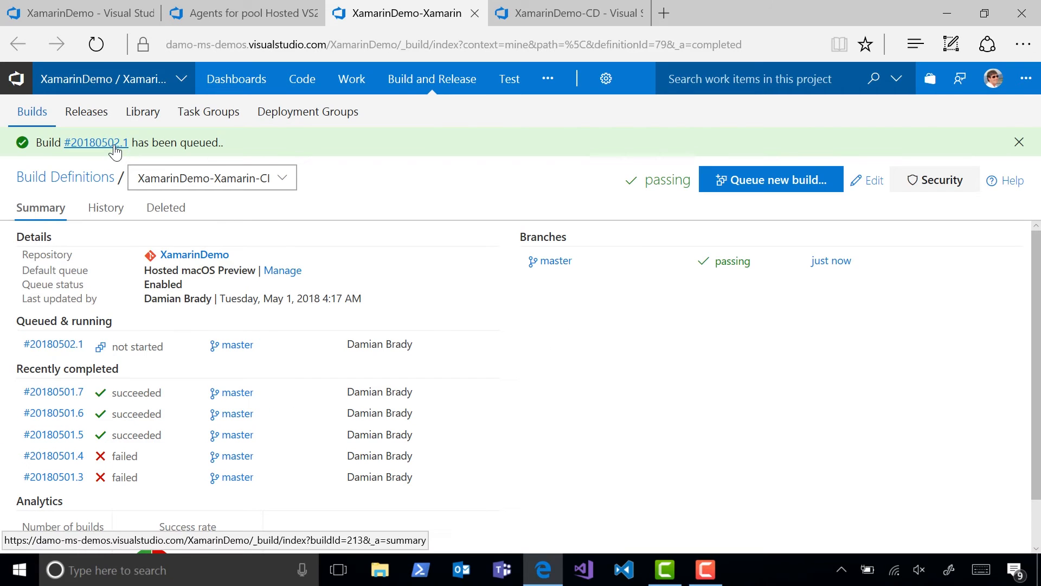
click(95, 142)
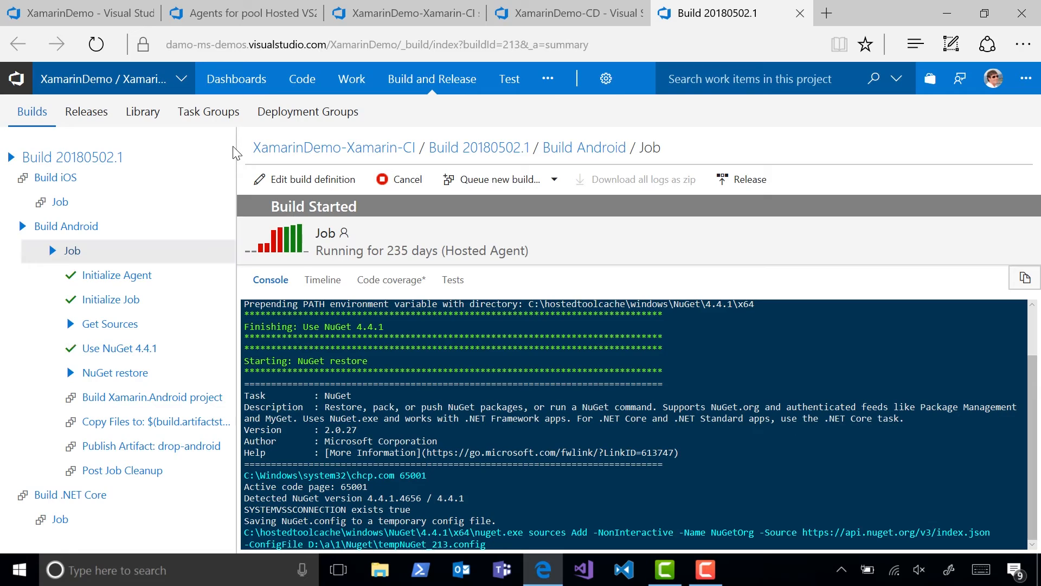
Step: Inspect the Build Android phase's execution plan and dependencies, then return to the succeeded build results
click(312, 179)
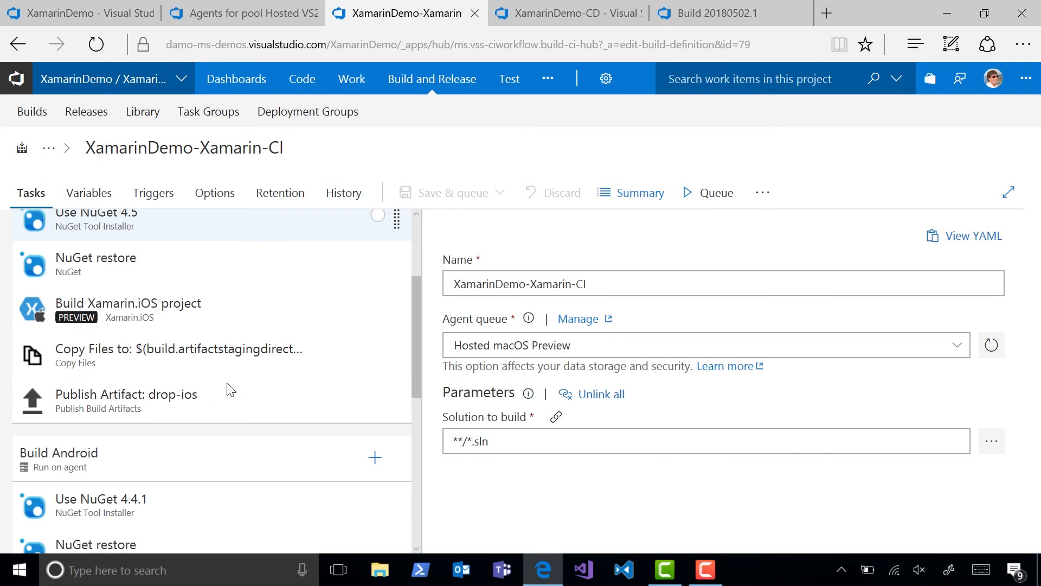
click(58, 453)
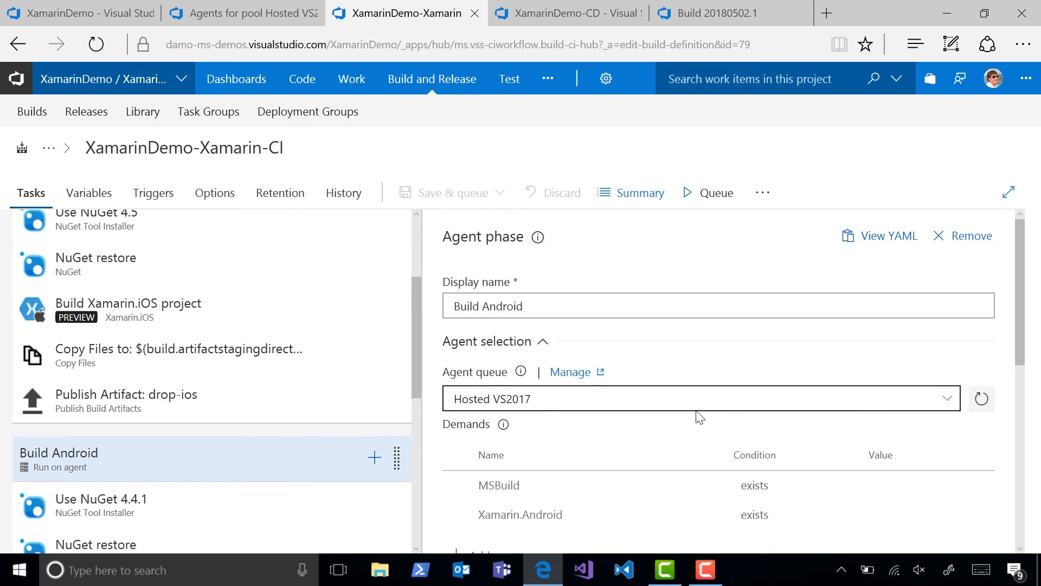
scroll(down, 3)
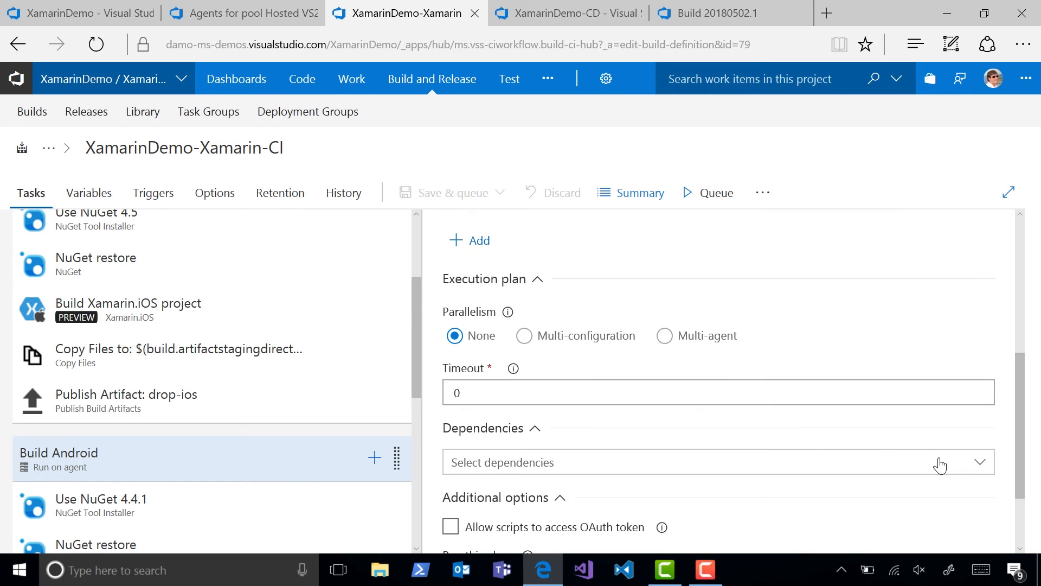
click(717, 462)
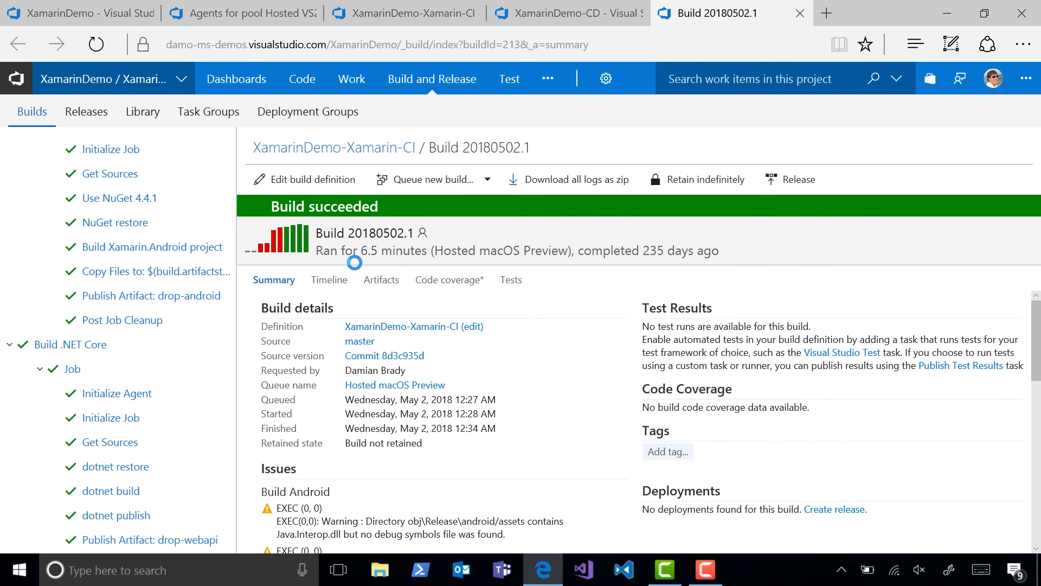
Step: View the drop-android, drop-ios and drop-webapi artifacts, then switch to the XamarinDemo-CD release pipeline
click(381, 278)
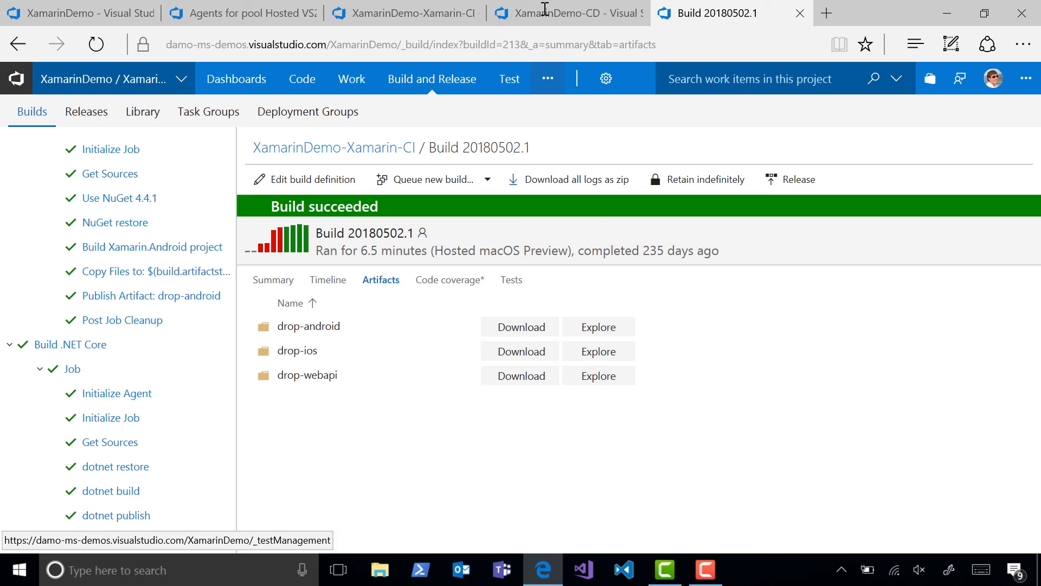
click(564, 13)
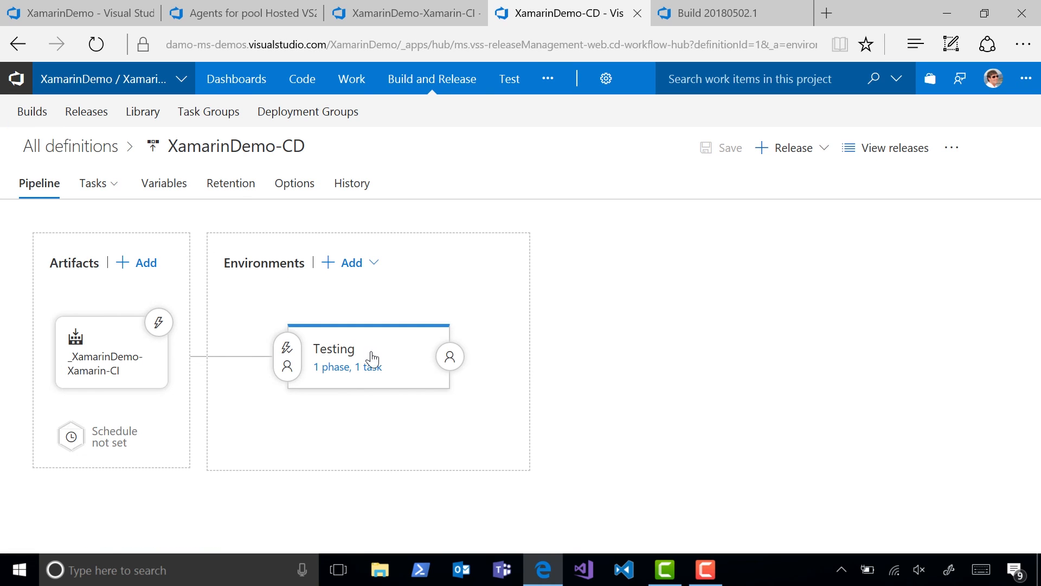
Step: Show the Testing environment's Run on agent phase and its Hosted VS2017 agent queue choices
click(346, 367)
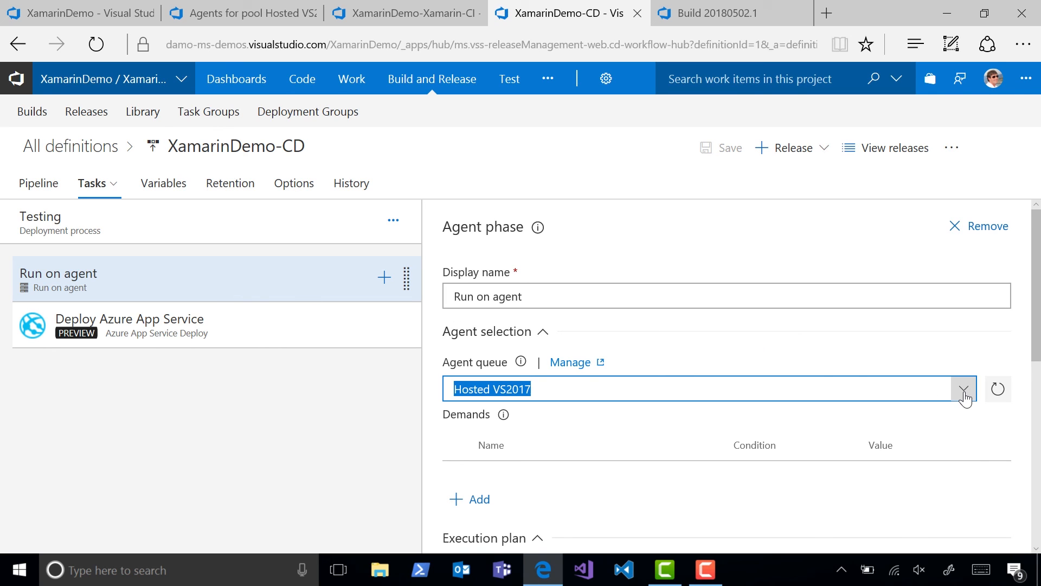
click(963, 388)
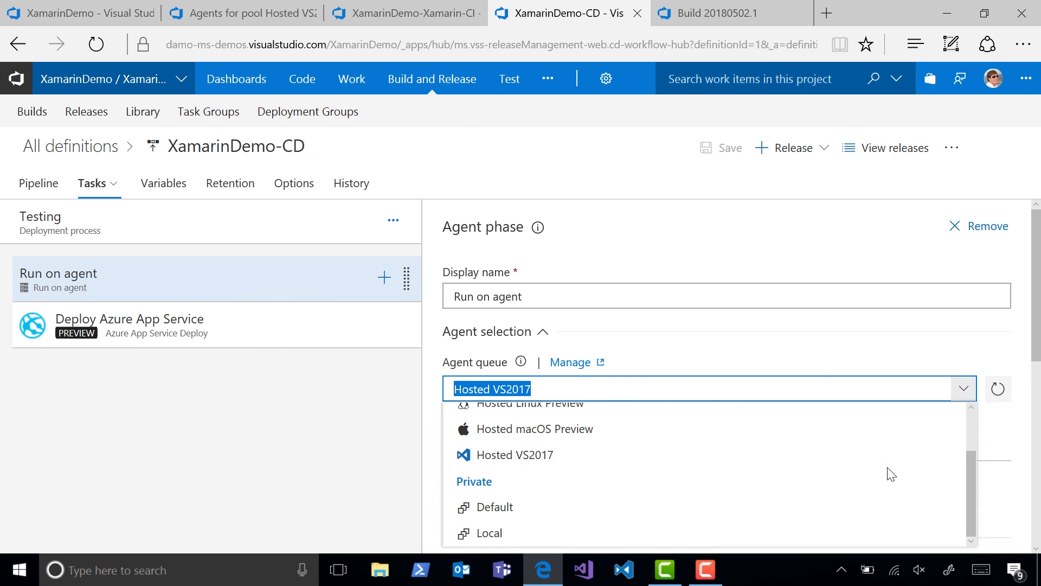